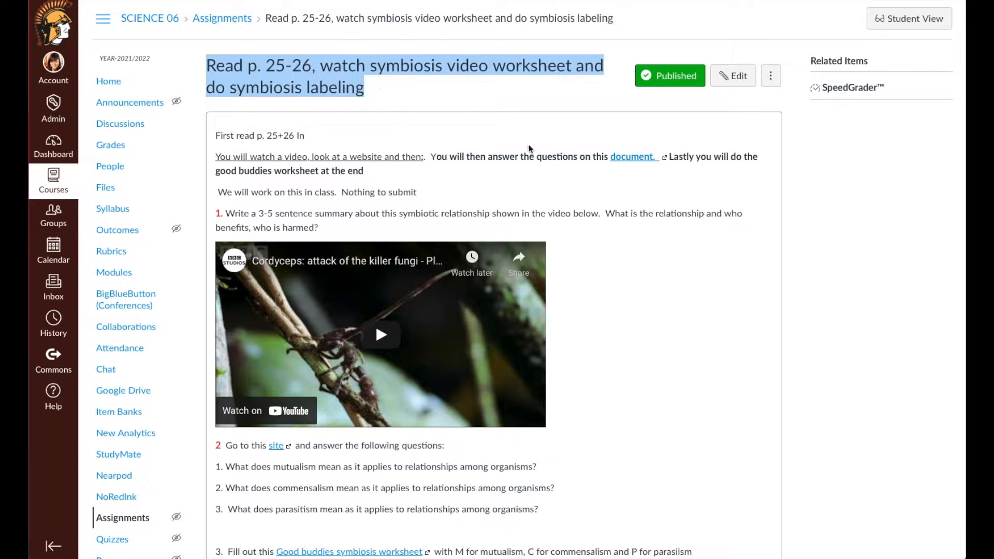
Step: Check the symbiosis assignment's edit settings, then switch to Student View showing no points or due date
scroll(down, 3)
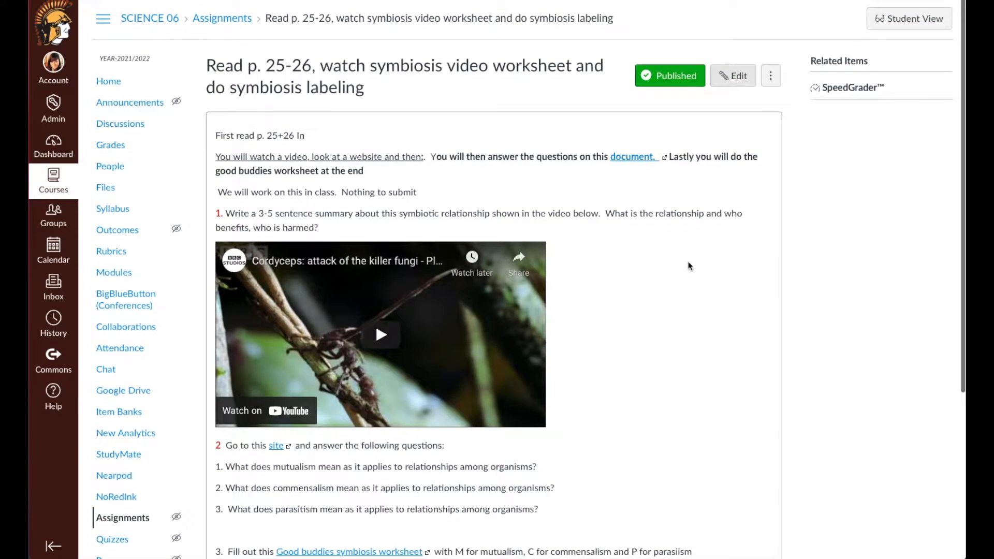
click(733, 76)
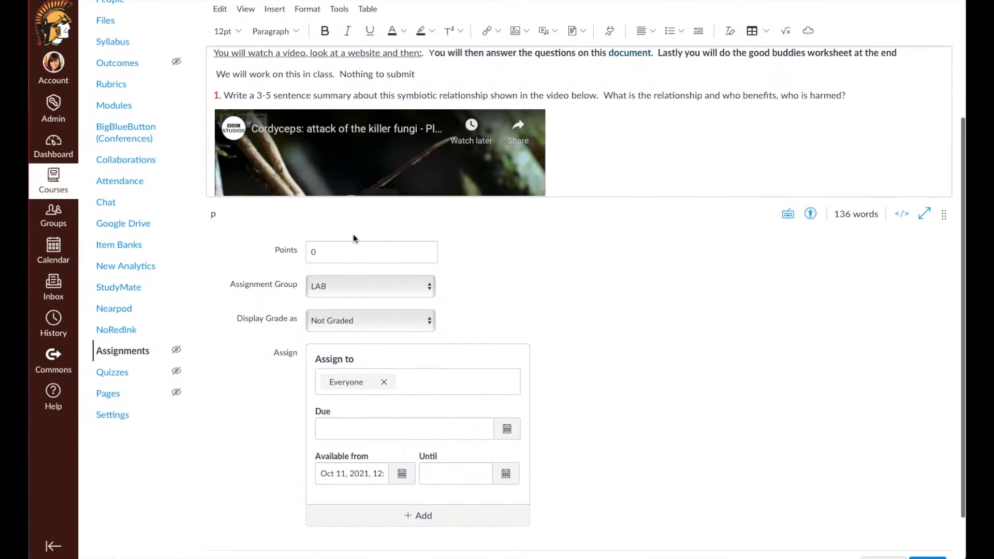
scroll(down, 3)
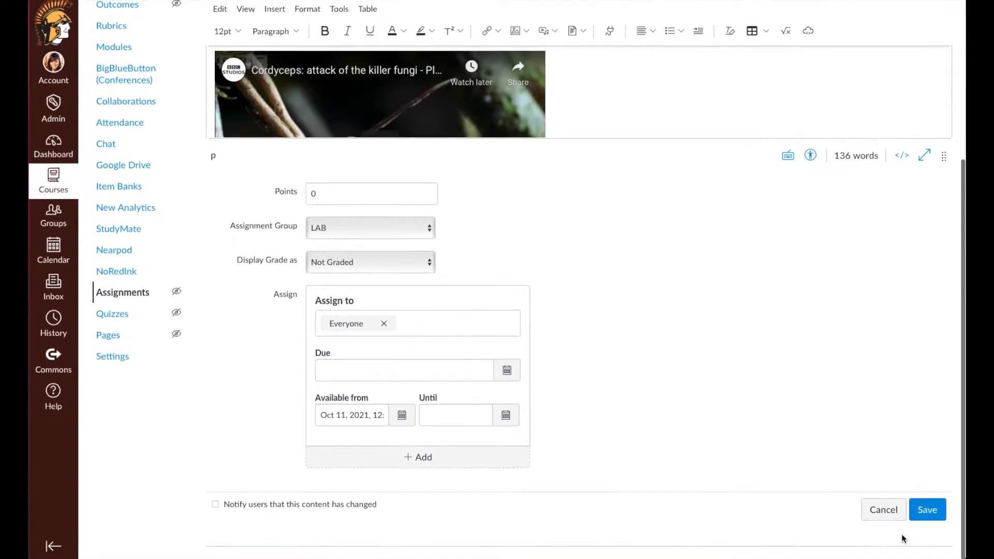
click(926, 510)
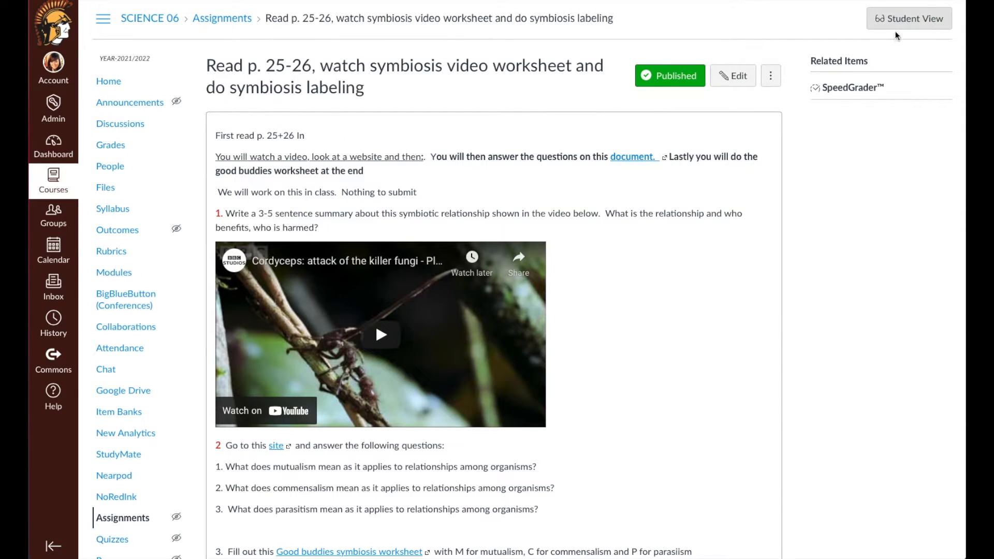
click(908, 17)
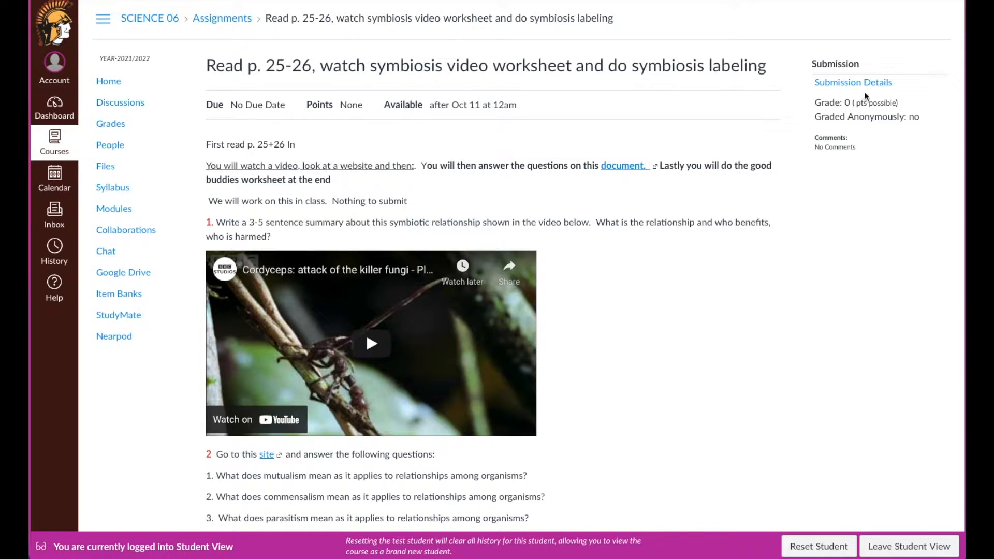
mouse_move(212, 189)
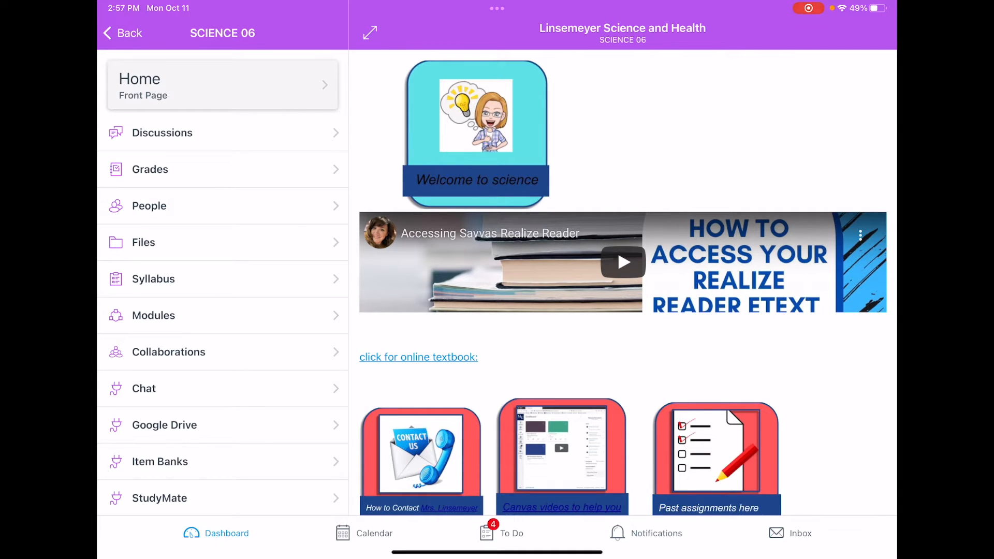
Step: From Modules, reach the symbiosis assignment's Submission & Rubric page listing 89 points
click(154, 315)
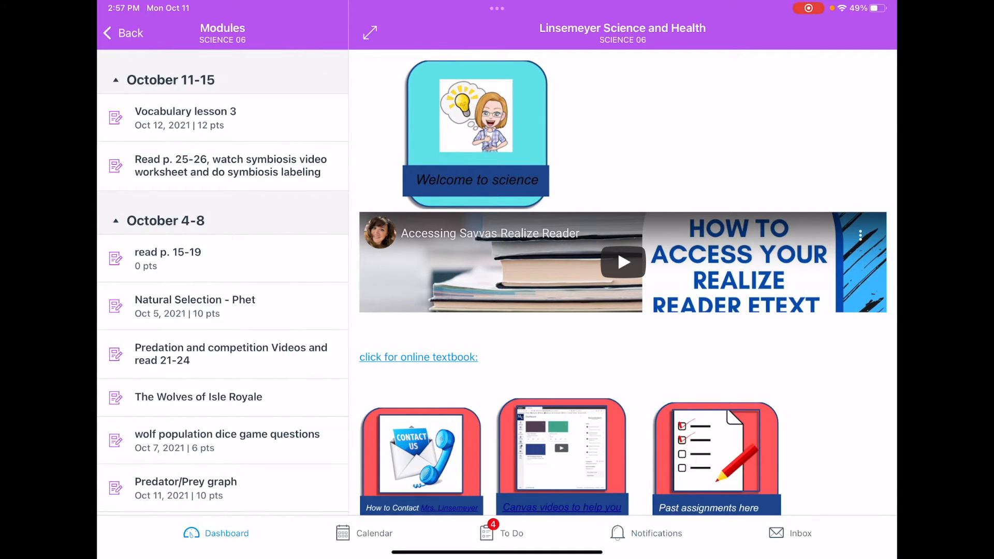
click(230, 165)
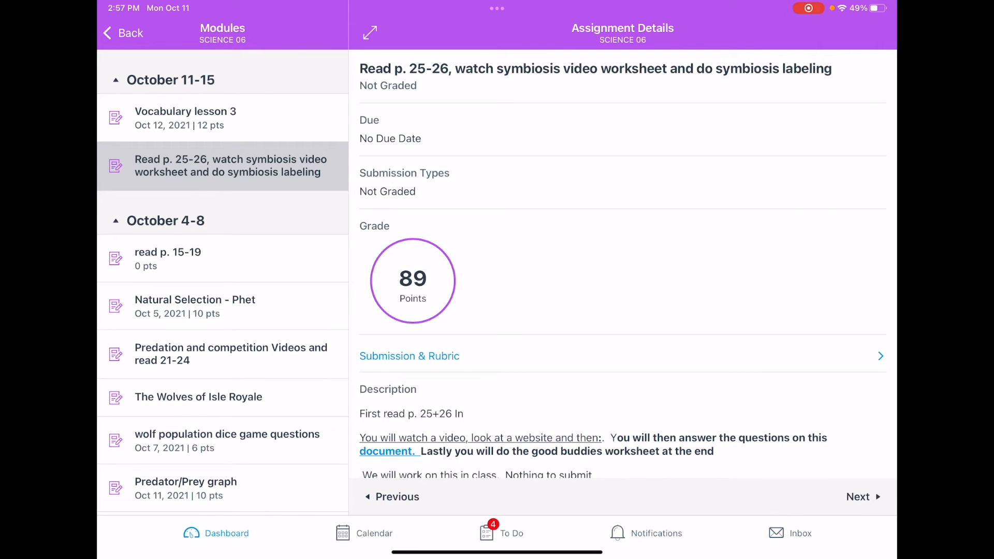
click(410, 355)
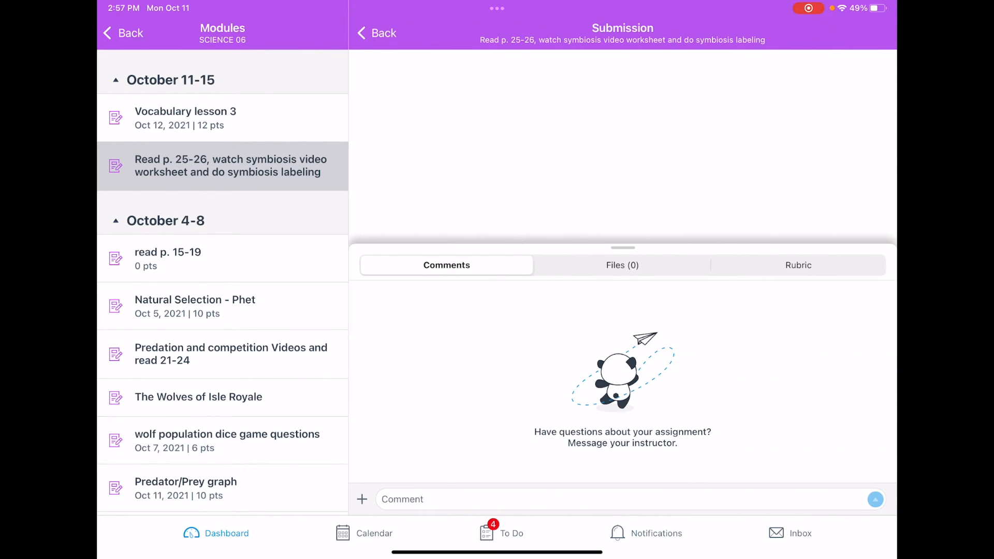